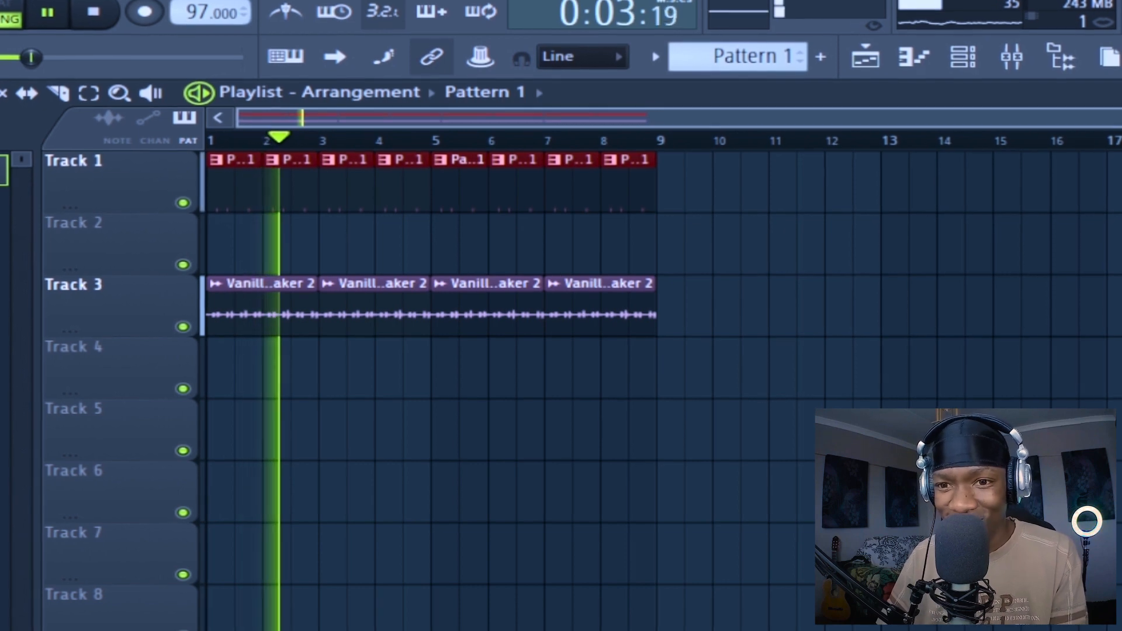
Pencil rim notes into the Vanilla Rim 6 piano roll for Pattern 2.
left_click(95, 12)
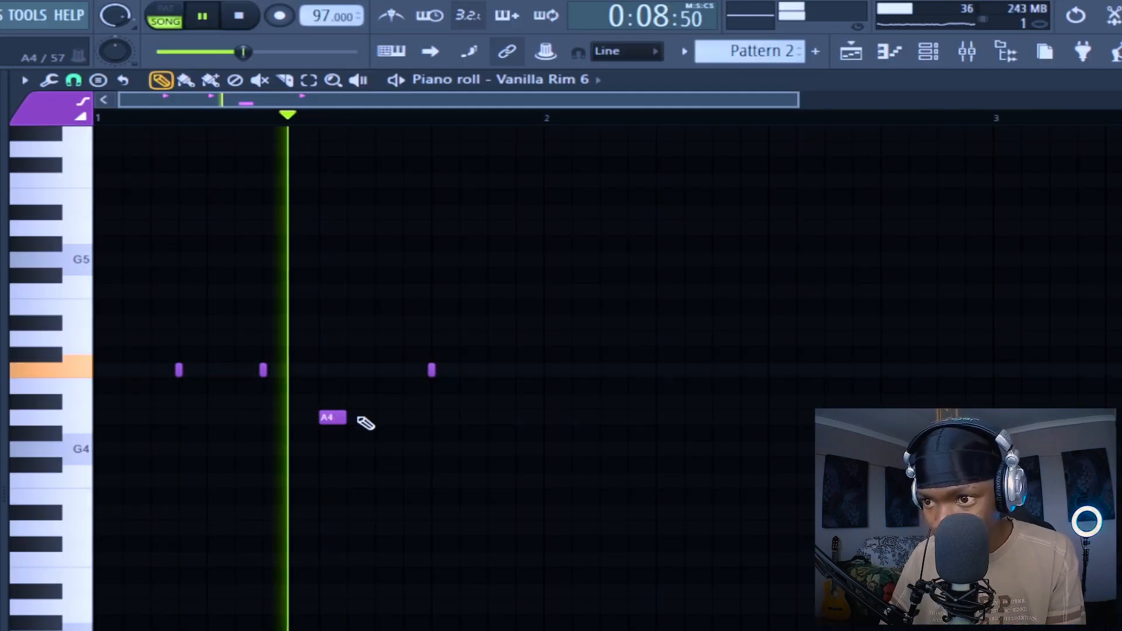
left_click(74, 79)
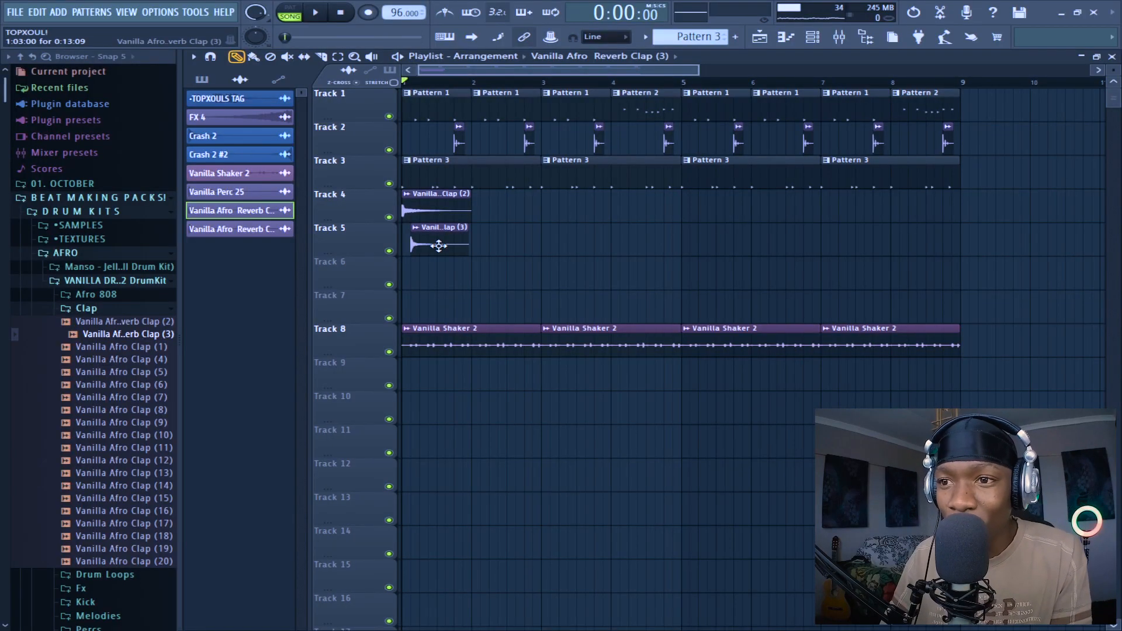
Drop Vanilla Afro Reverb Clap (2) and (3) onto Tracks 4 and 5 in the playlist.
left_click(314, 12)
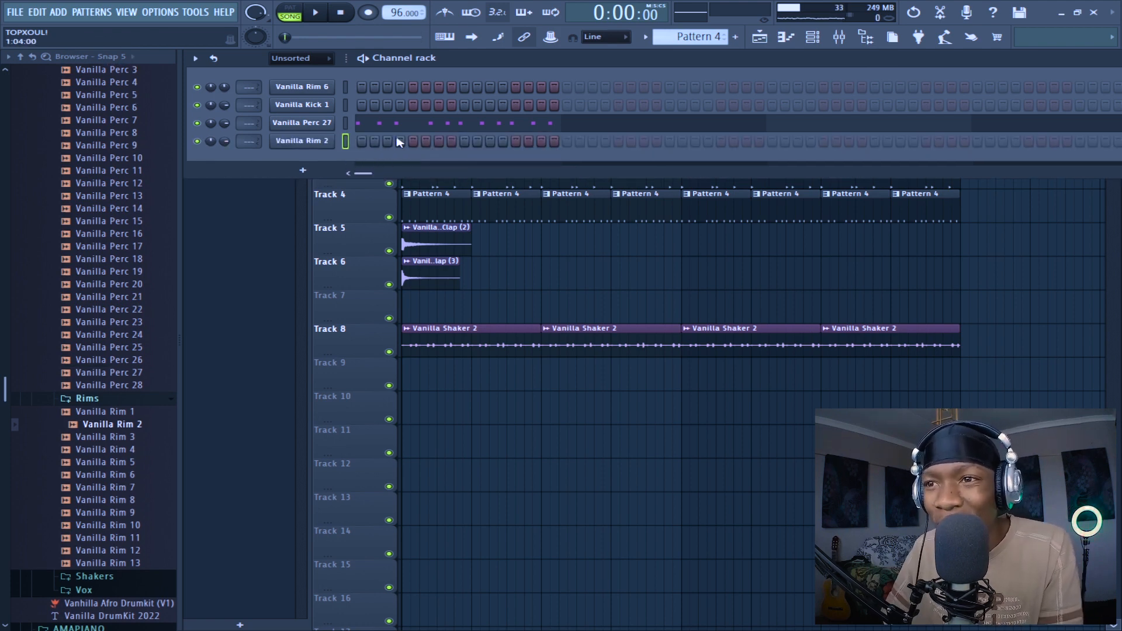
Toggle a Vanilla Rim 2 step into Pattern 4 alongside the rim, kick and perc steps.
left_click(314, 12)
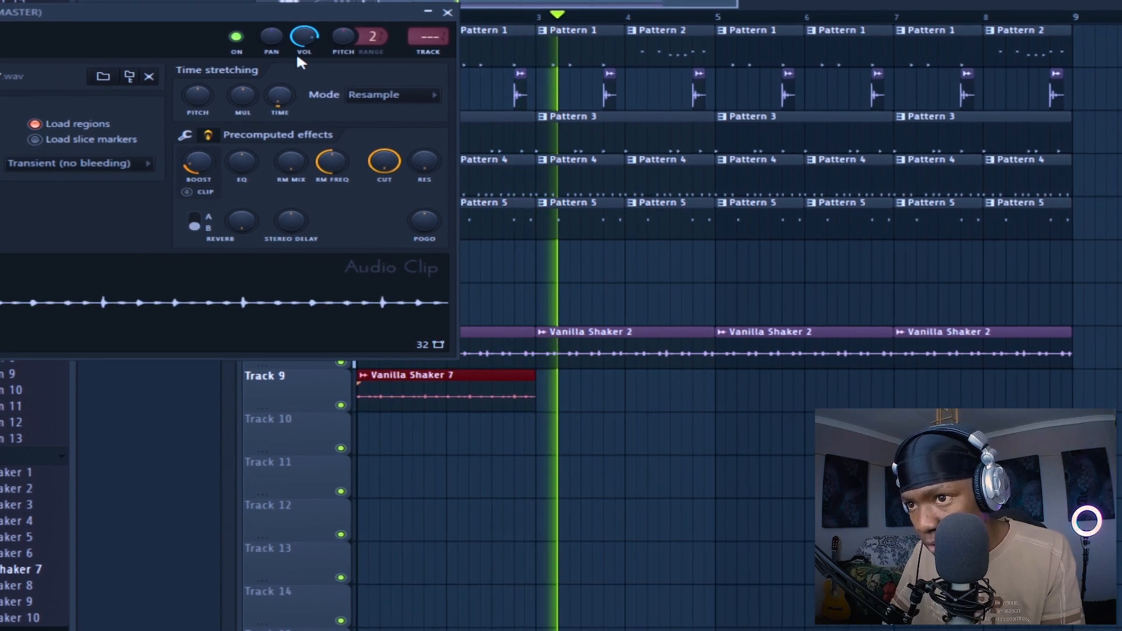
Adjust the Vanilla Shaker 7 clip's volume in its audio clip settings on Track 9.
left_click(444, 391)
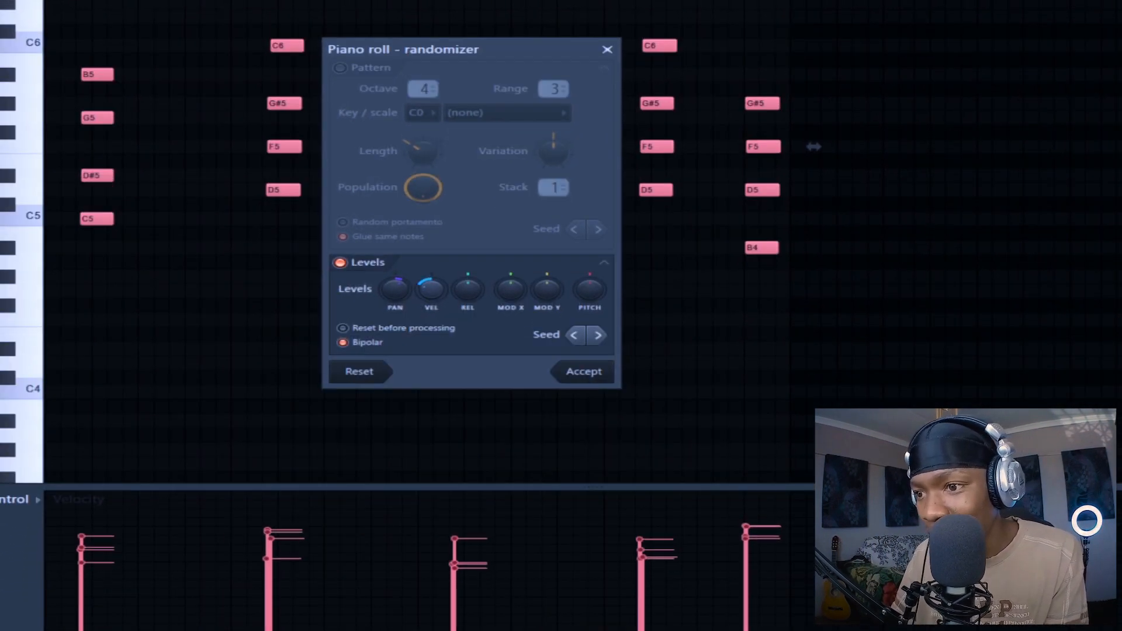
Accept the Randomize tool's generated melody notes in the piano roll.
left_click(608, 49)
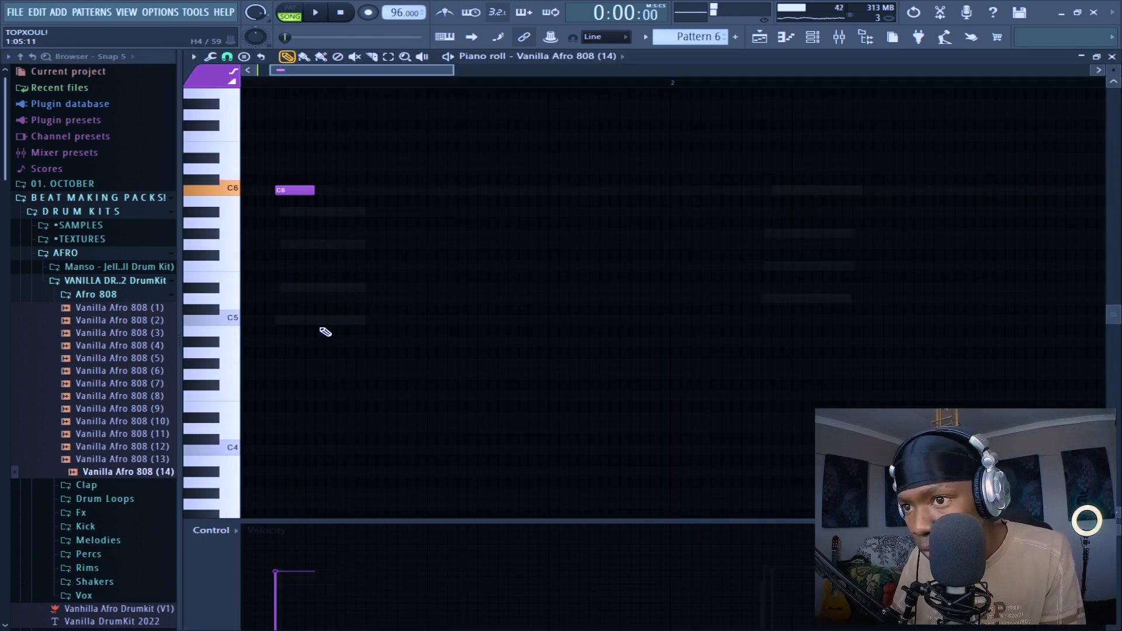
Audition the Vanilla Afro 808 (14) note in Pattern 6, stop playback and drag it to C#6.
left_click(315, 12)
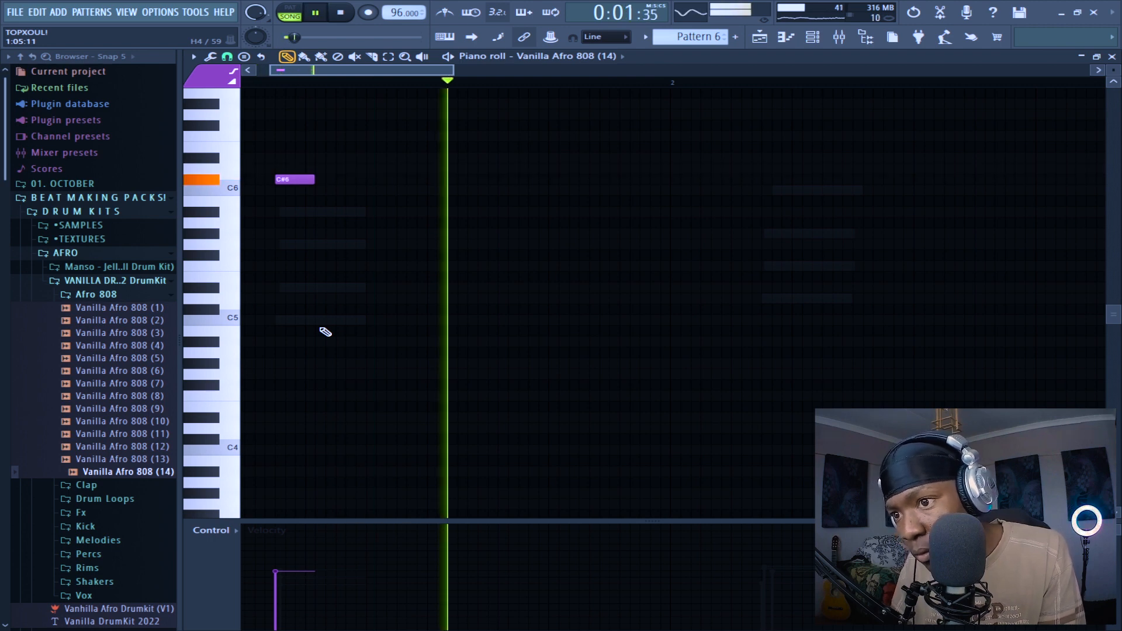
left_click(340, 12)
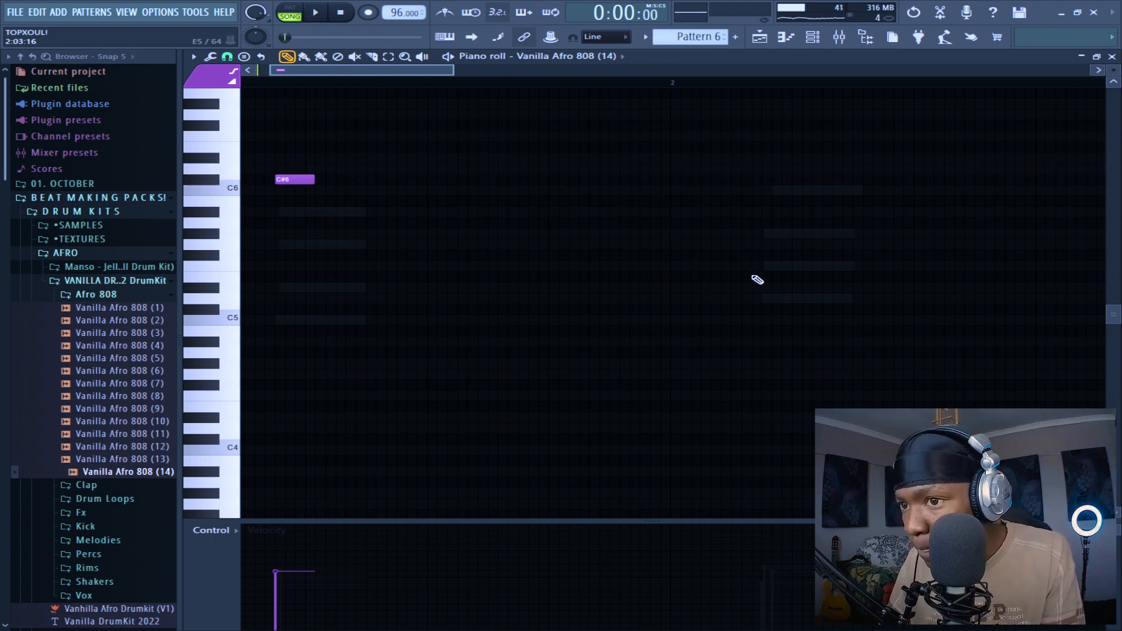
left_click_drag(293, 179, 293, 308)
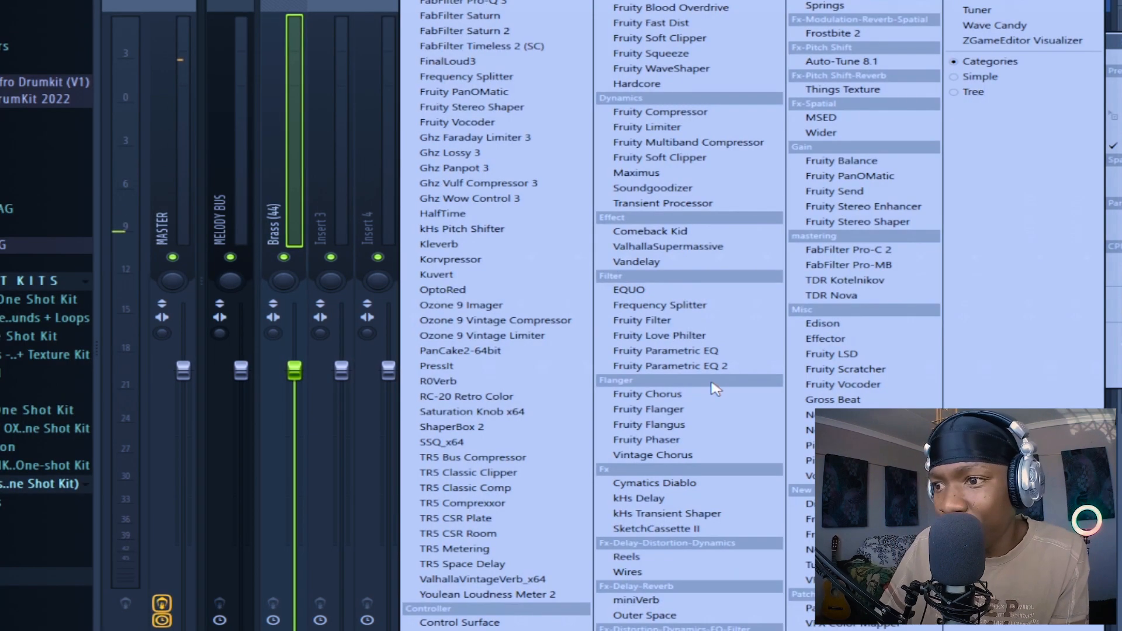
Add Fruity Parametric EQ 2 to the Brass (44) insert and set its Fruity Reeverb 2 wet amount.
left_click(670, 366)
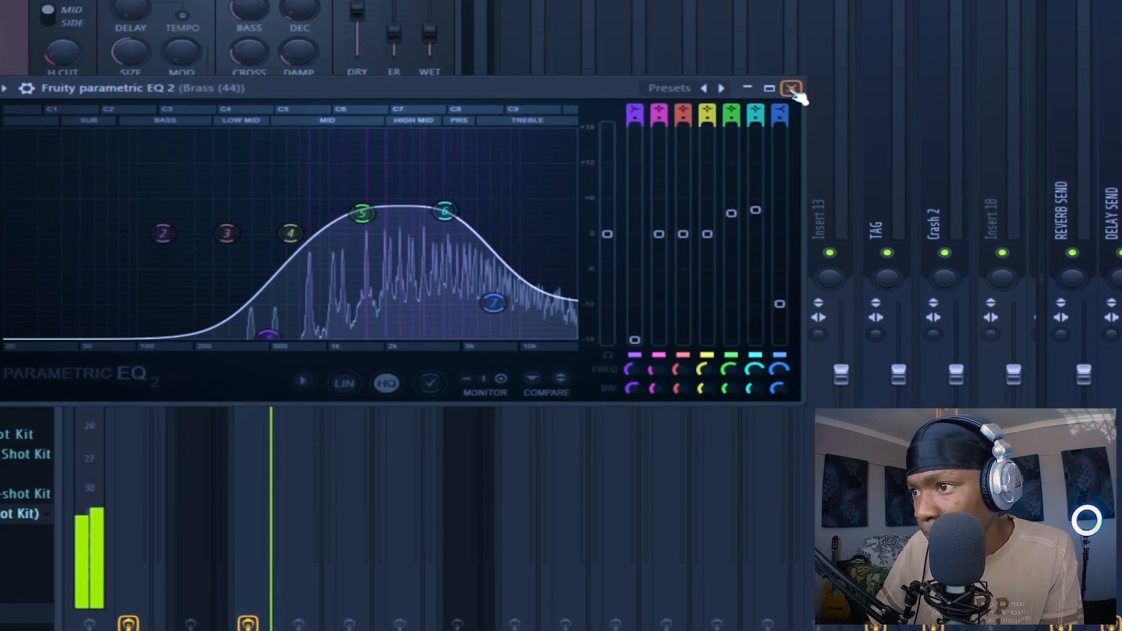
left_click(791, 87)
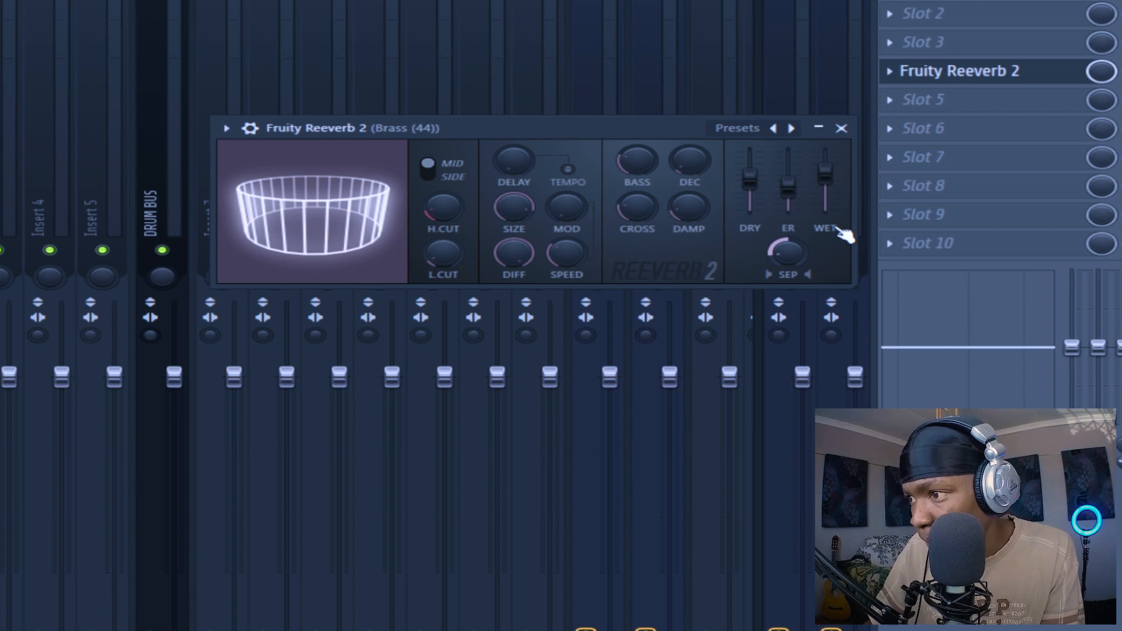
left_click(842, 128)
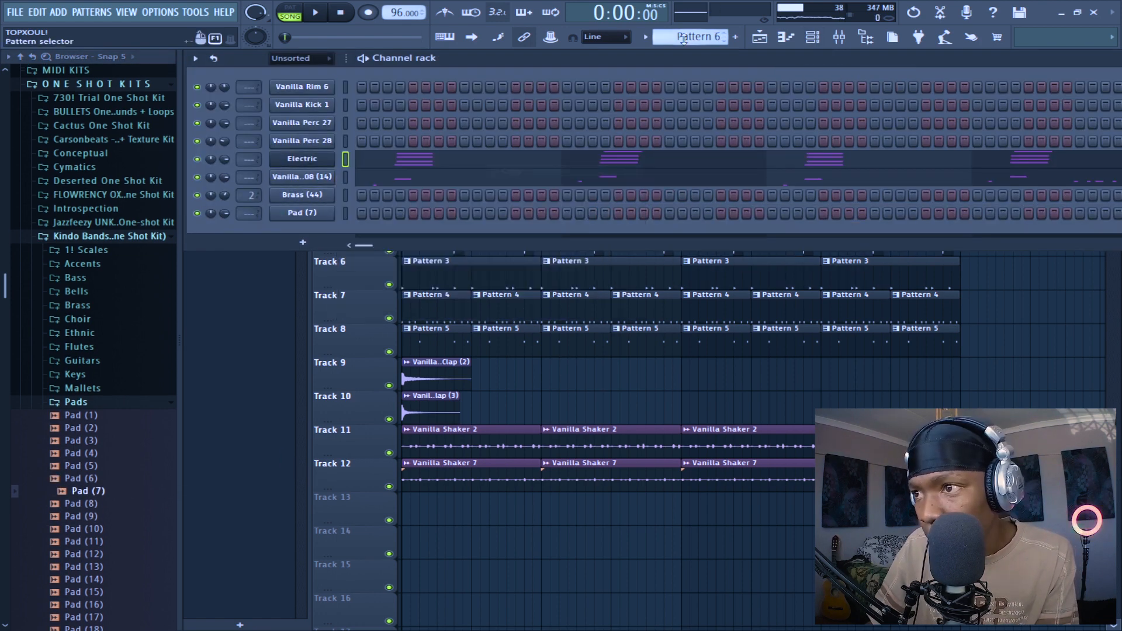
Switch to empty Pattern 8 and adjust the Pad (7) sampler's volume envelope release.
left_click(734, 36)
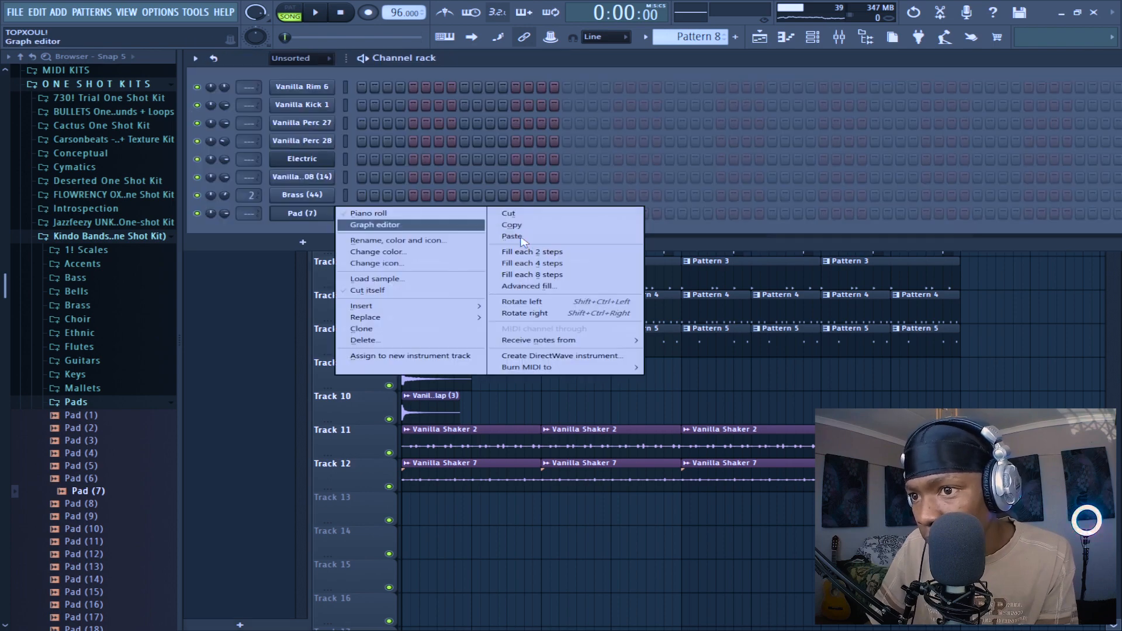
left_click(368, 213)
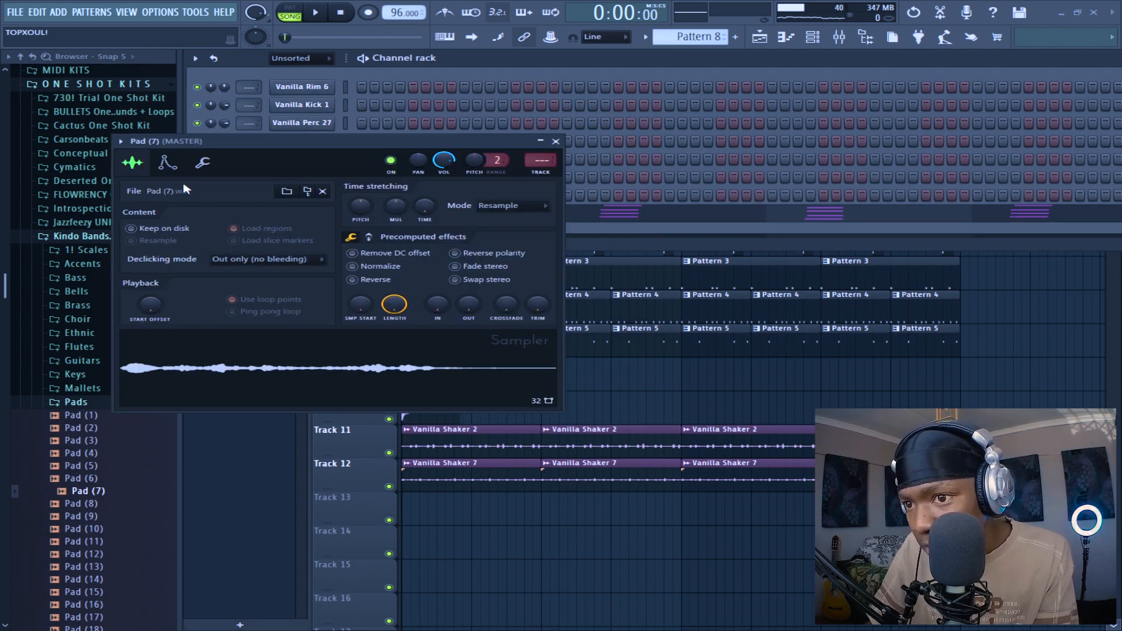
left_click(167, 162)
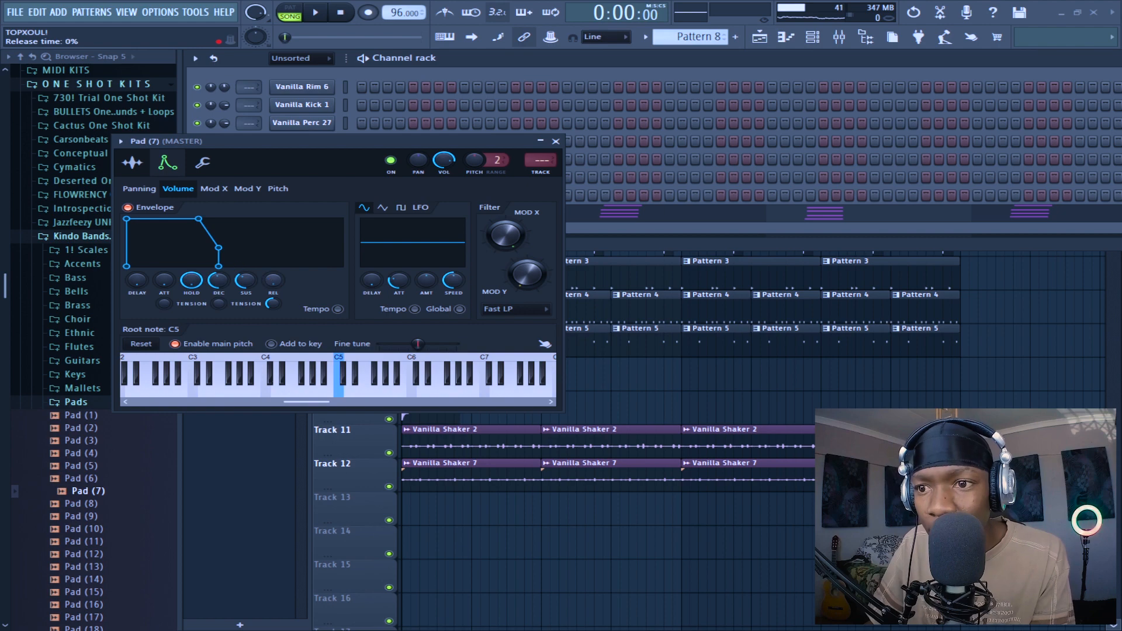
left_click(314, 12)
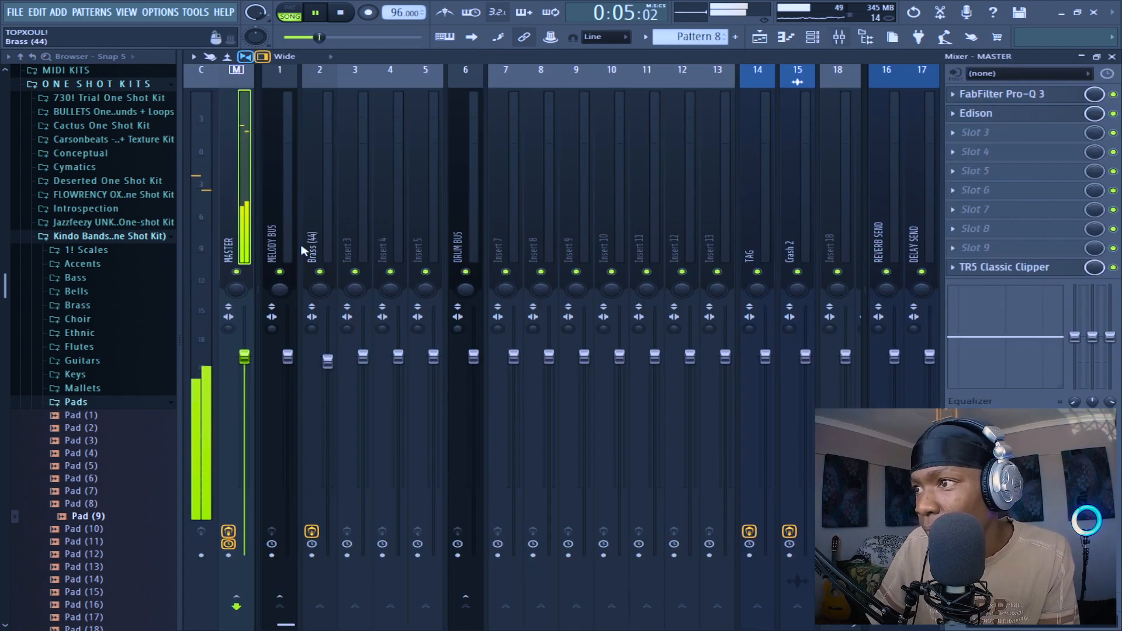
Copy the Brass (44) reverb onto the Pad (9) insert and set its WET level to 90%.
left_click(355, 236)
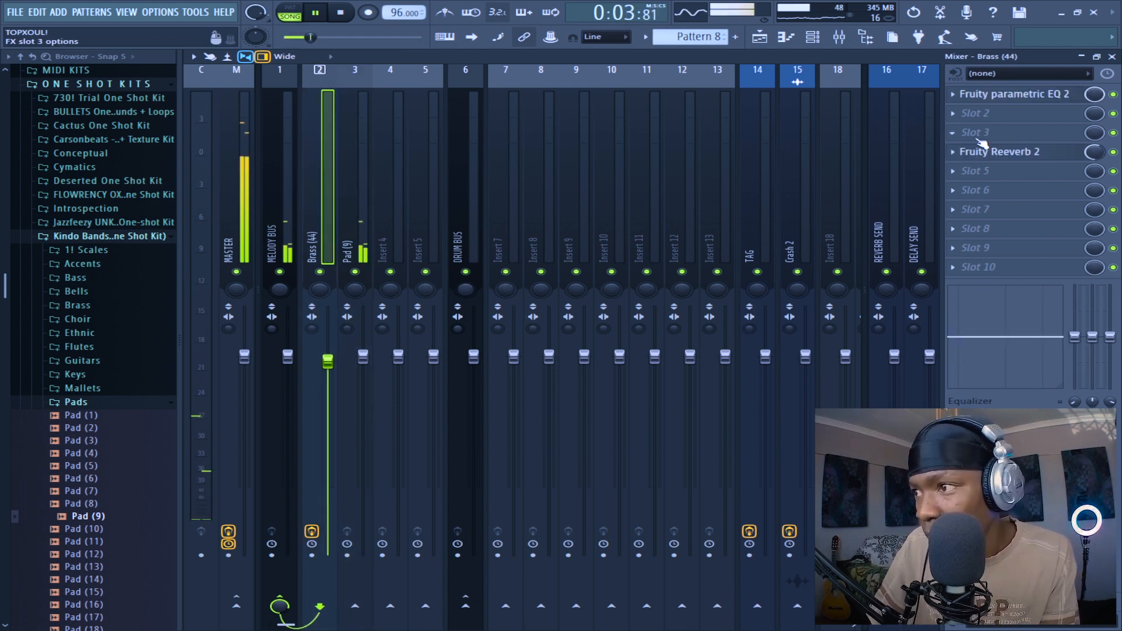
right_click(1000, 151)
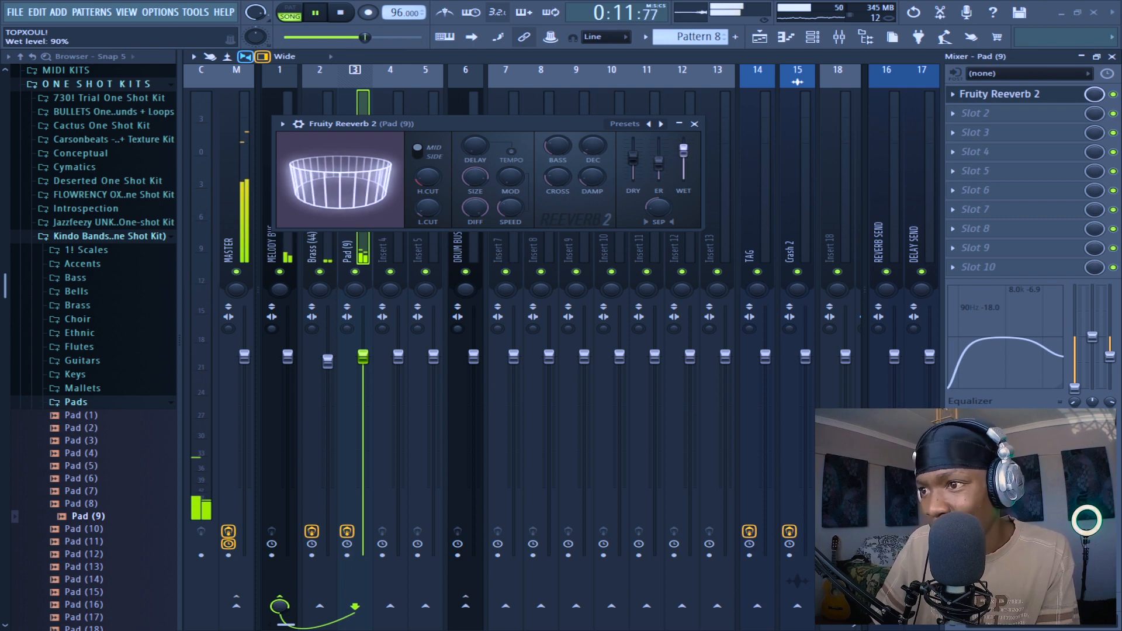
left_click(693, 123)
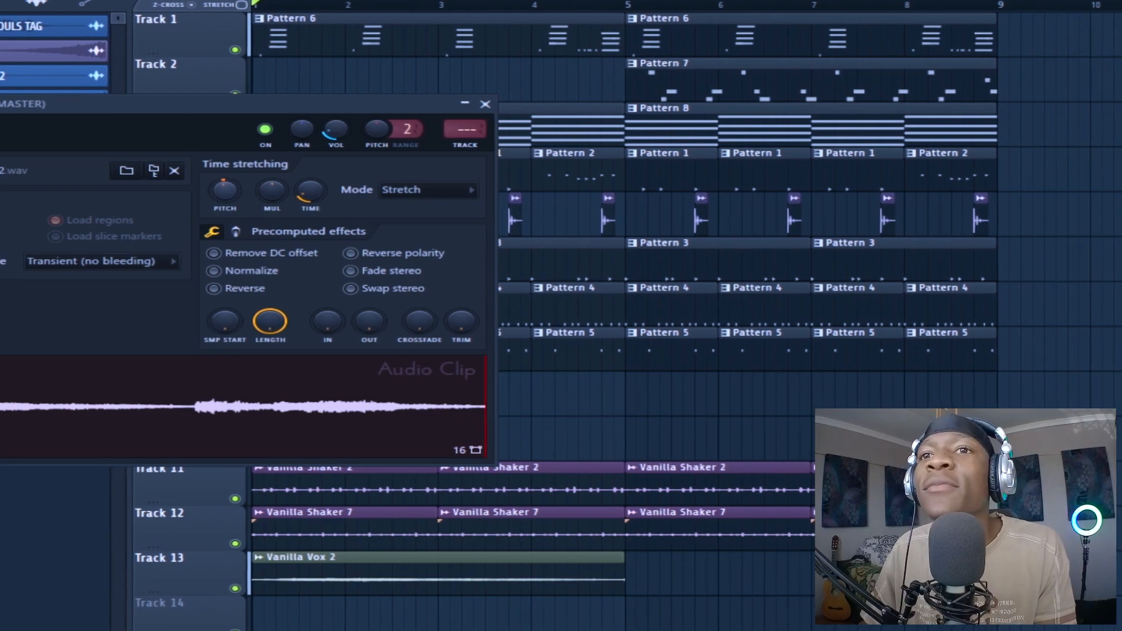
Set the Vanilla Vox 2 clip on Track 13 to Stretch mode and close its settings.
left_click(486, 104)
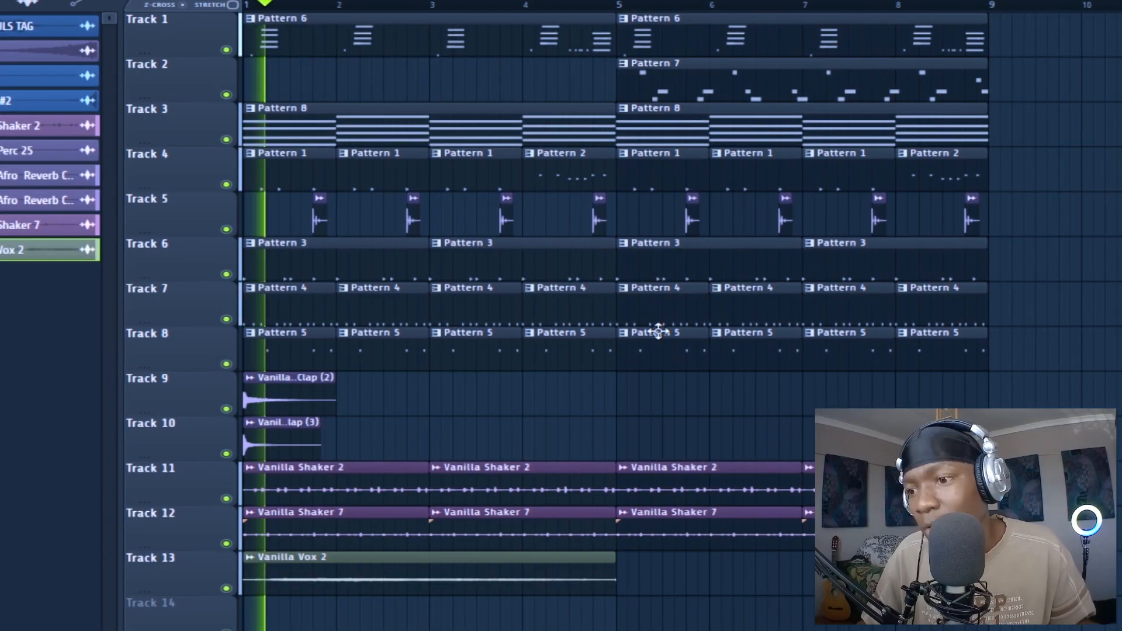